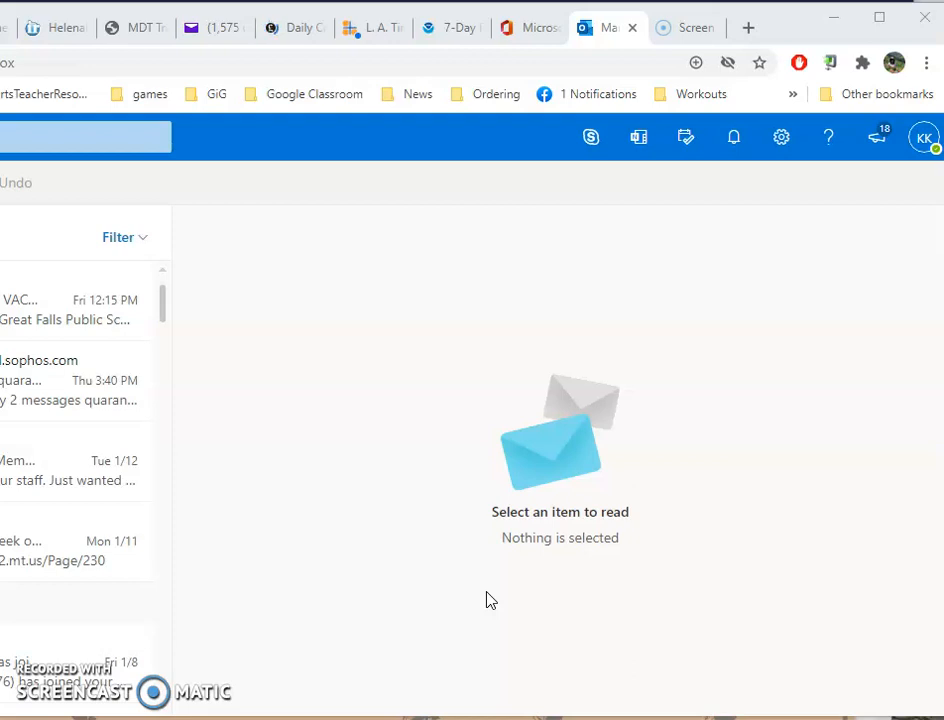
pyautogui.moveTo(616, 310)
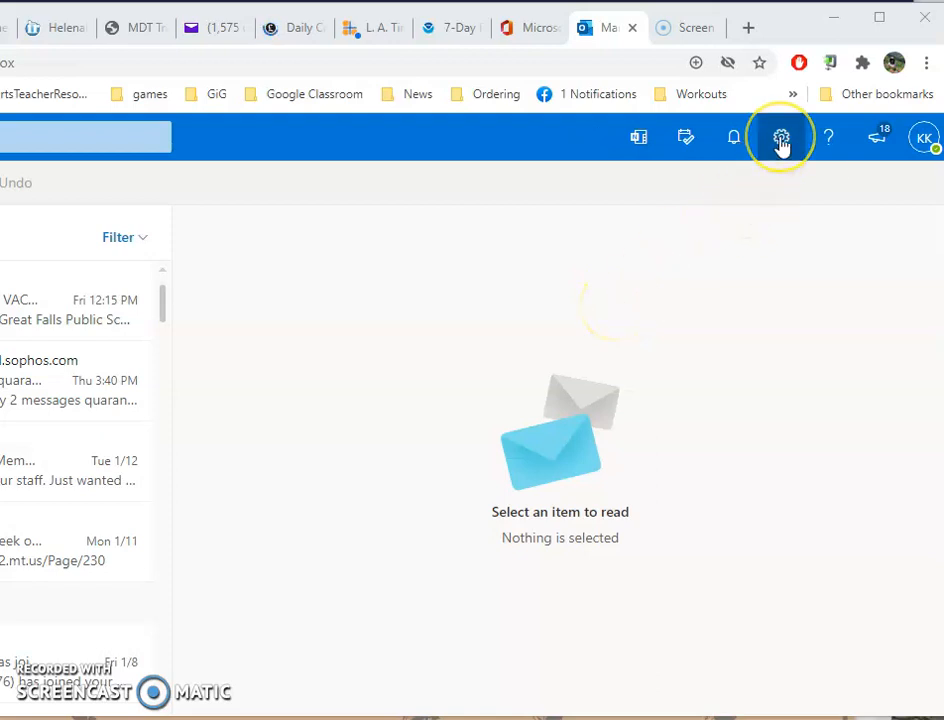
pyautogui.moveTo(780, 136)
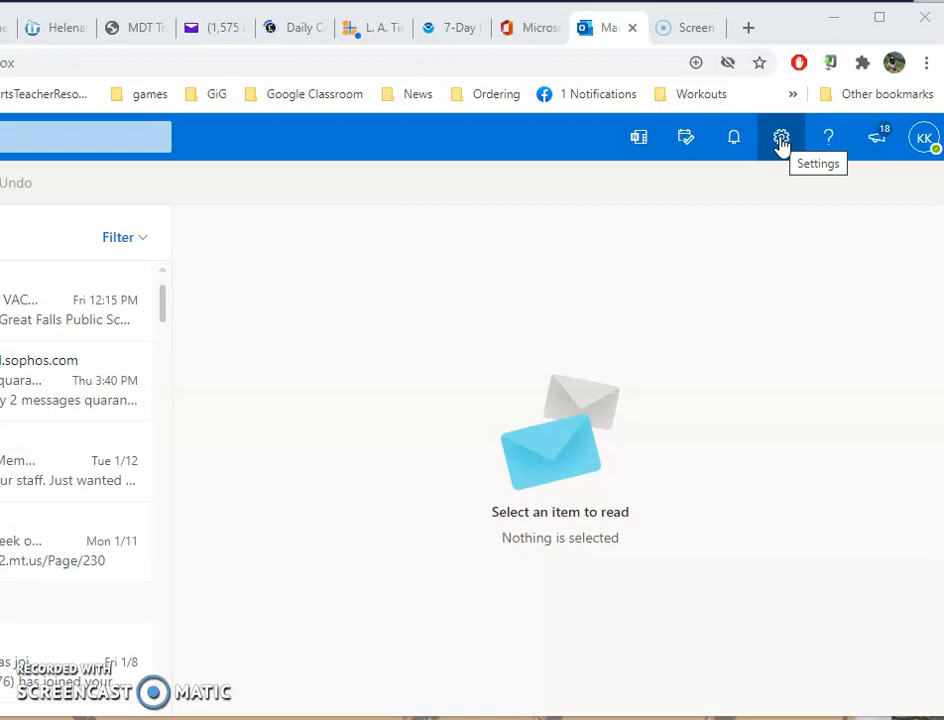
# Reach the full Outlook settings page from the Settings gear's 'View all Outlook settings' link
pyautogui.click(780, 136)
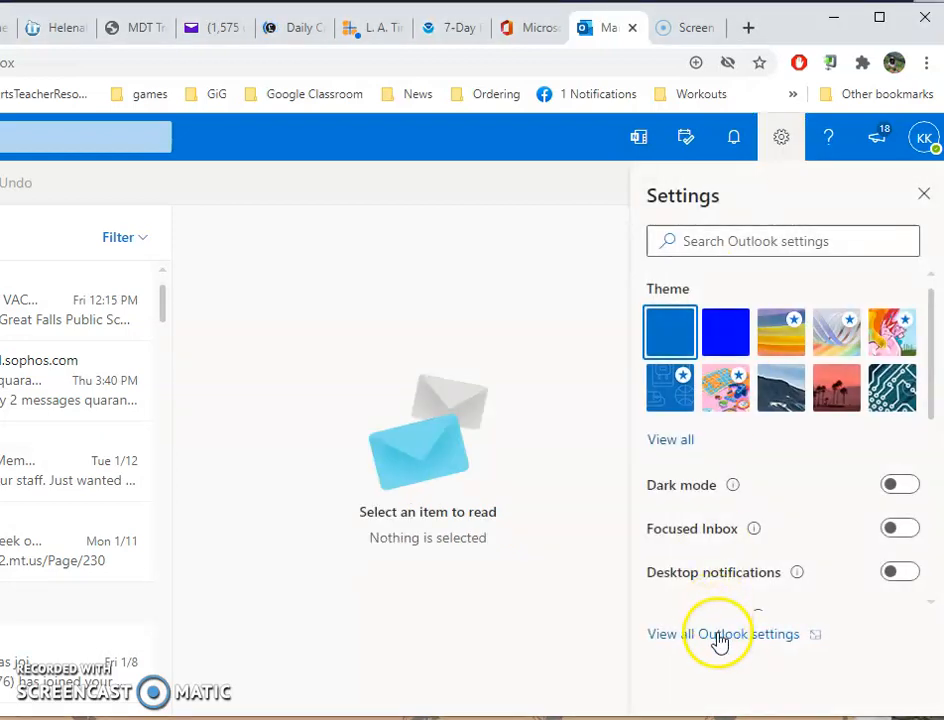
pyautogui.click(724, 634)
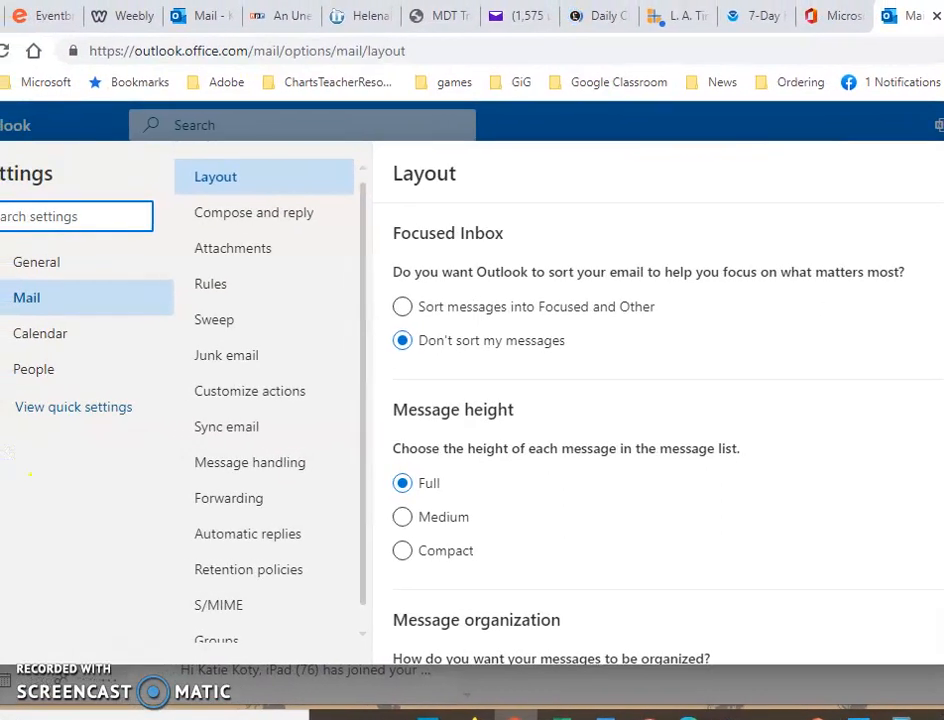
pyautogui.moveTo(230, 520)
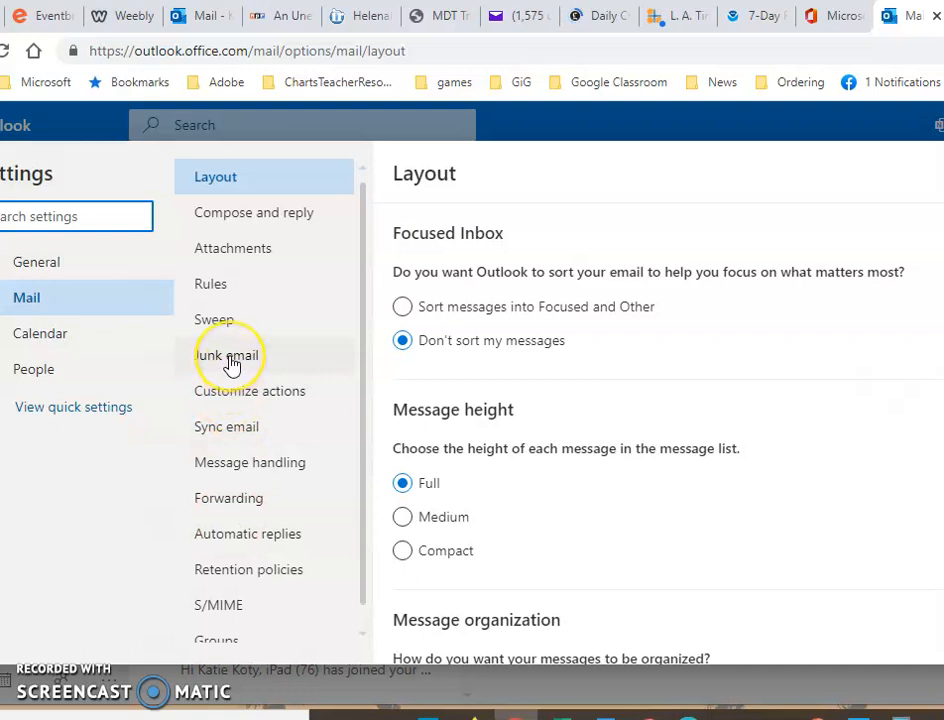
# Go to Junk email and add a new entry under Safe senders and domains
pyautogui.click(228, 356)
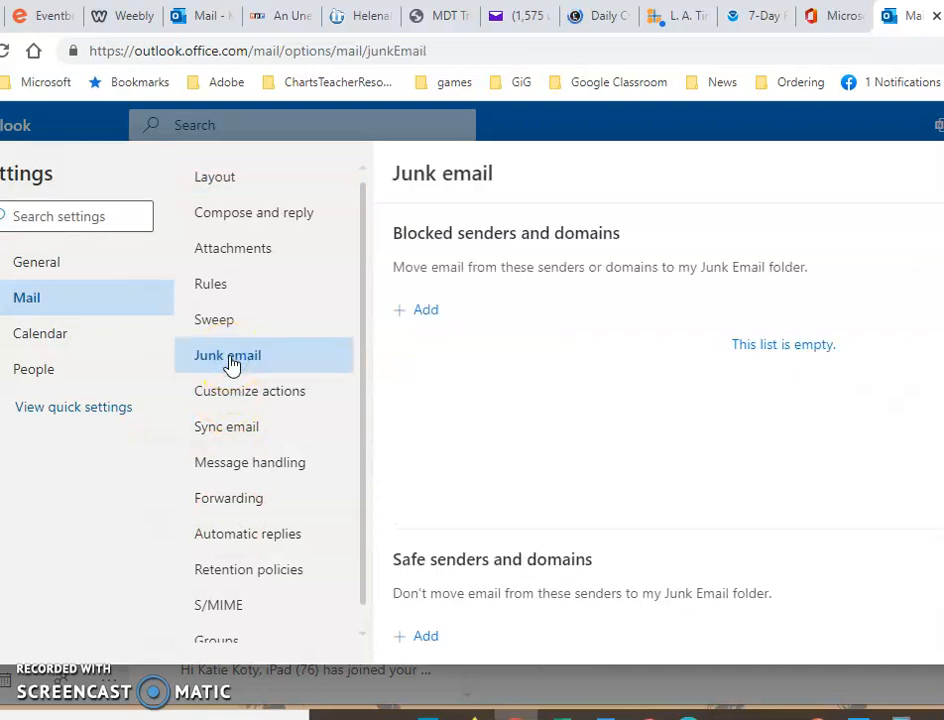
pyautogui.moveTo(234, 388)
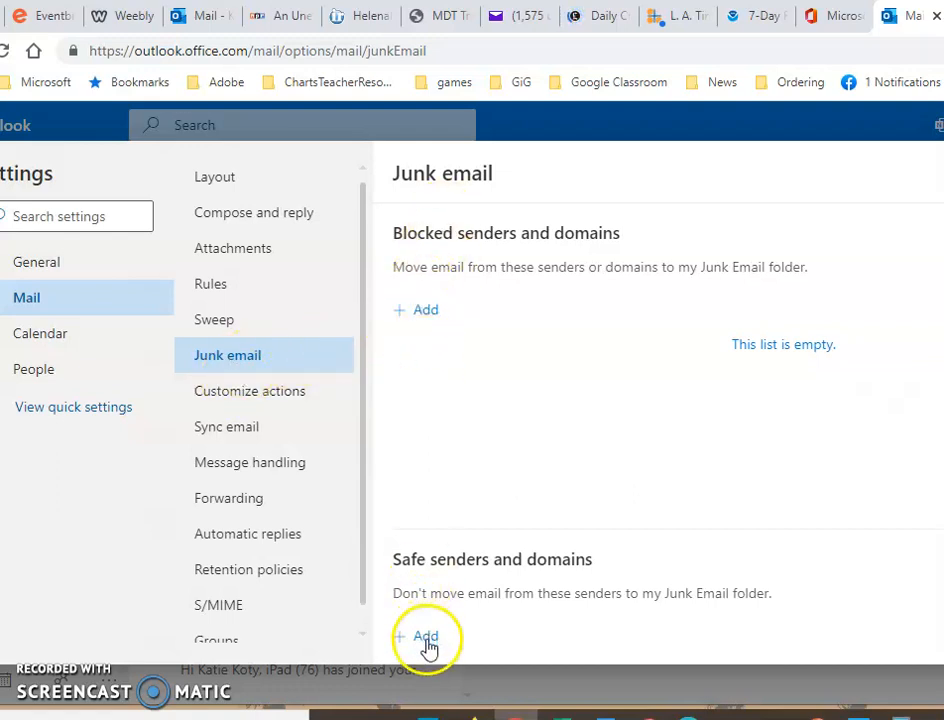
pyautogui.click(416, 636)
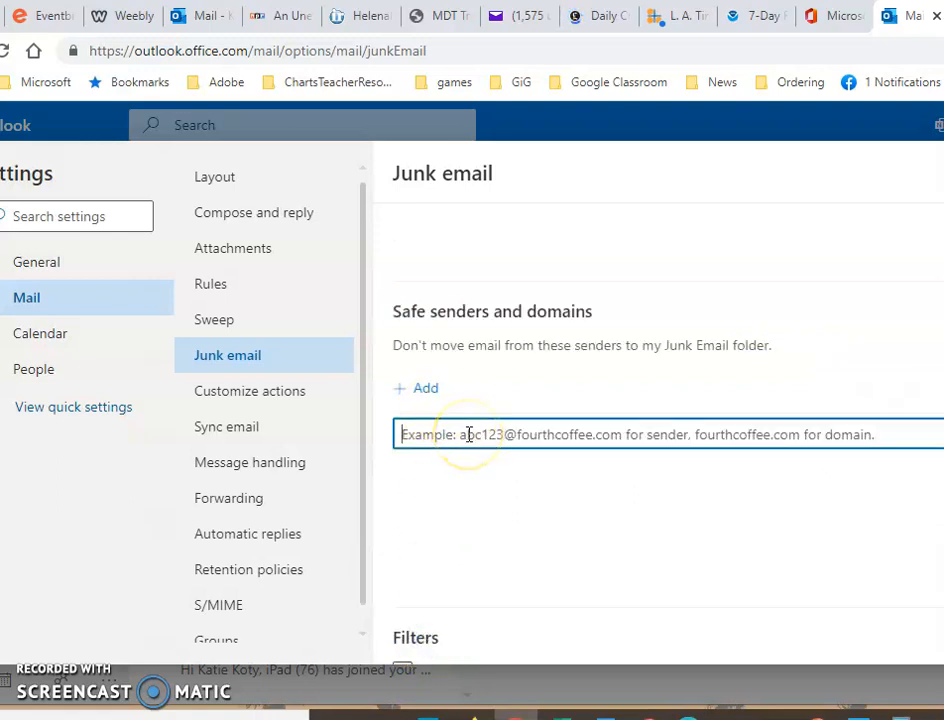
pyautogui.click(468, 434)
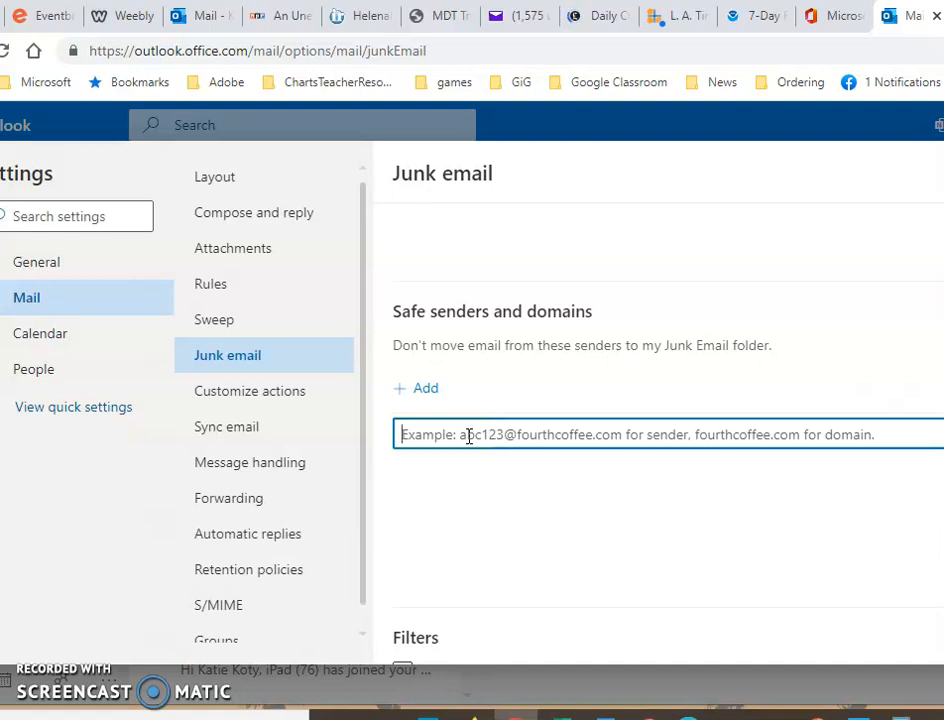
pyautogui.write('*')
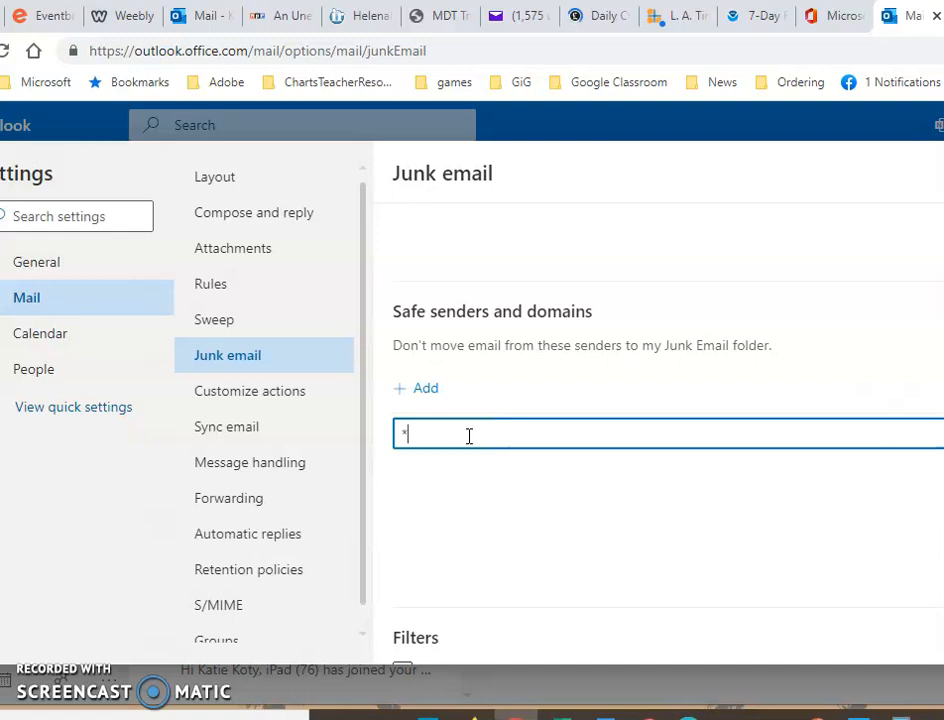
pyautogui.write('@')
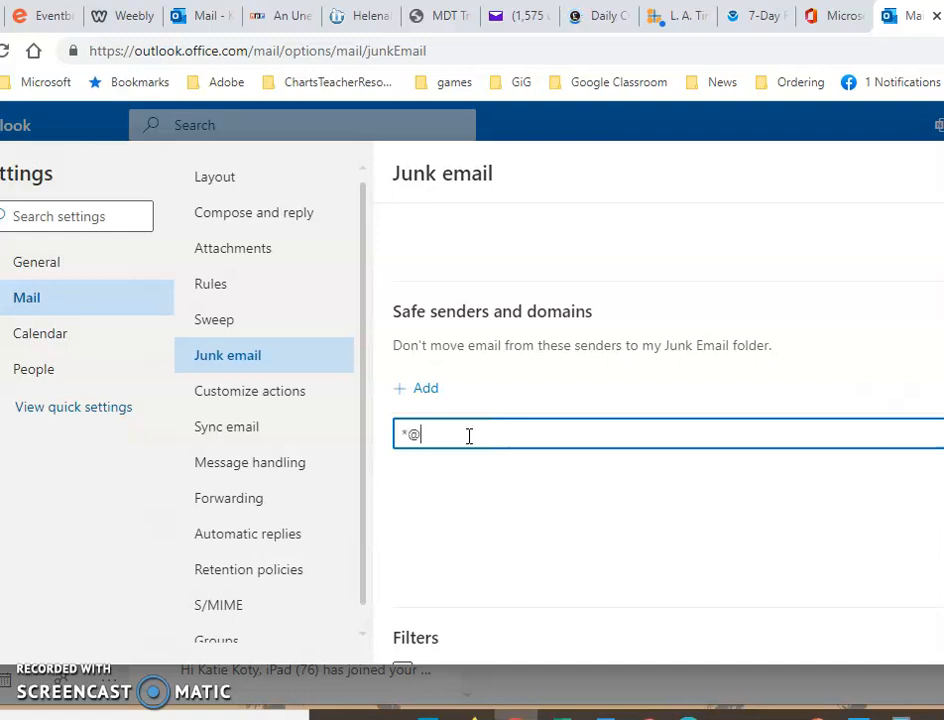
pyautogui.write('eve')
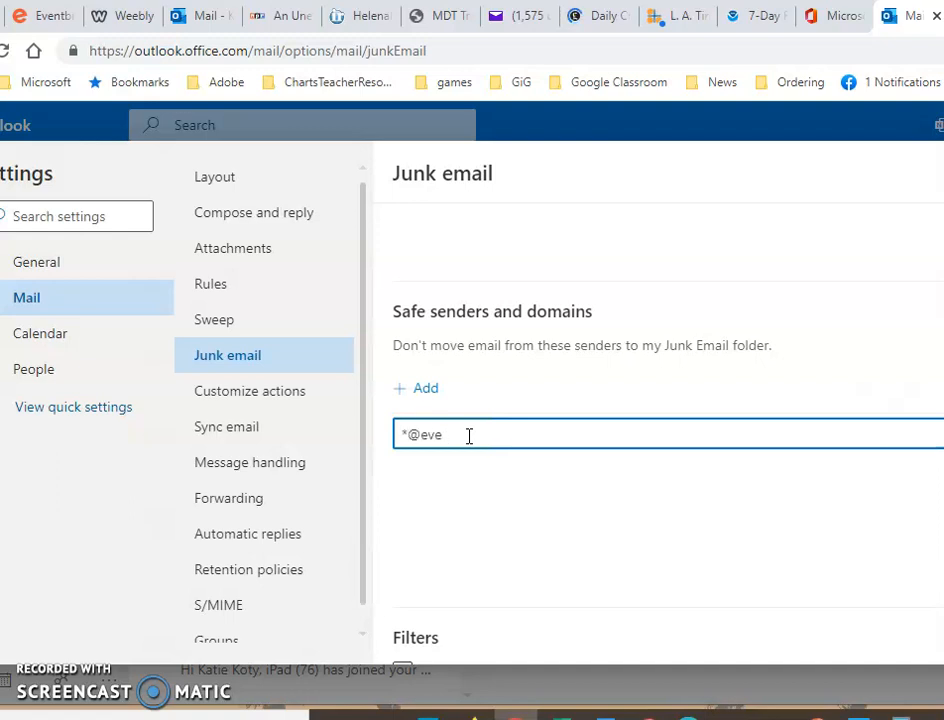
pyautogui.write('ntbrite')
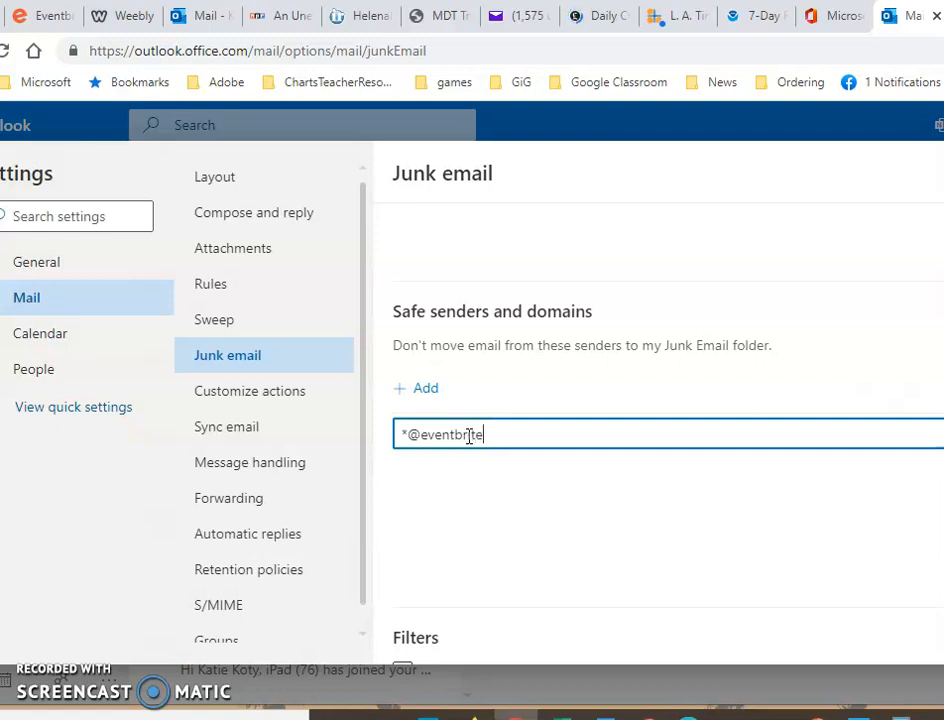
pyautogui.write('.com')
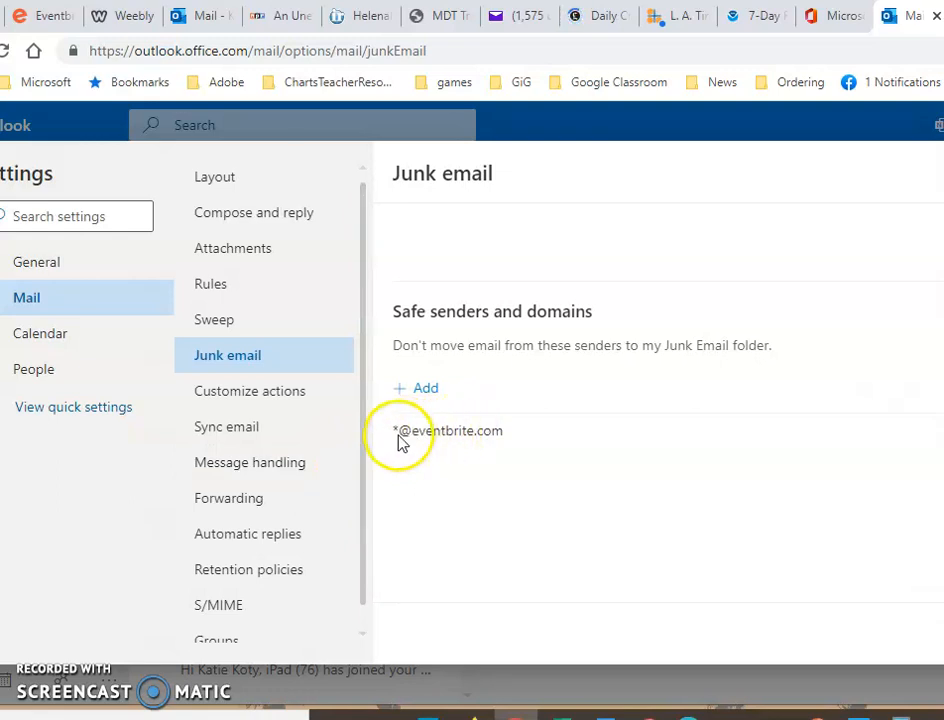
pyautogui.moveTo(520, 450)
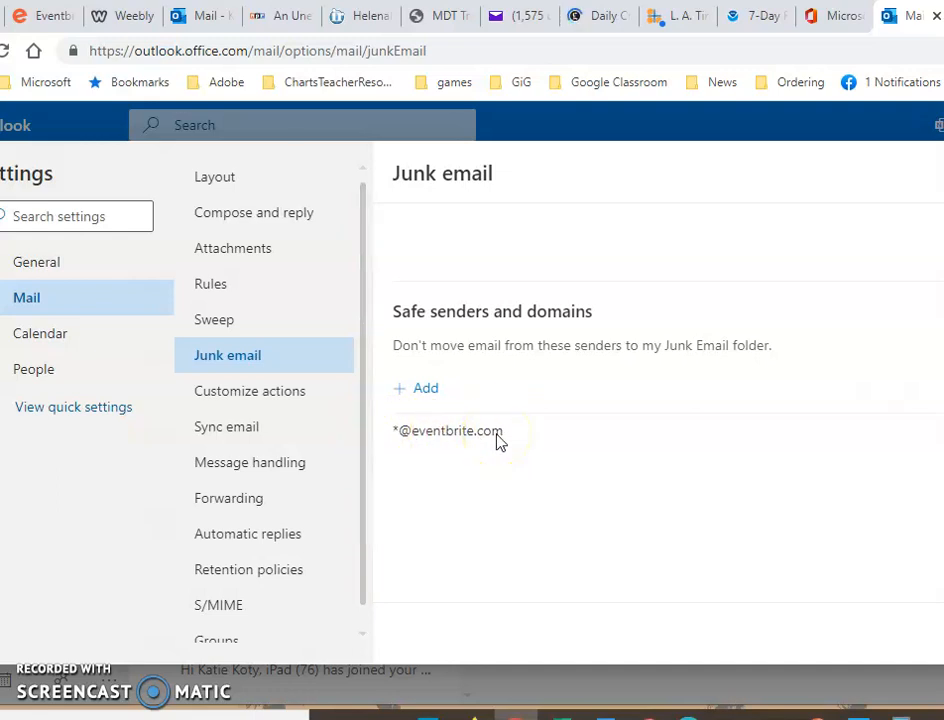
pyautogui.moveTo(908, 676)
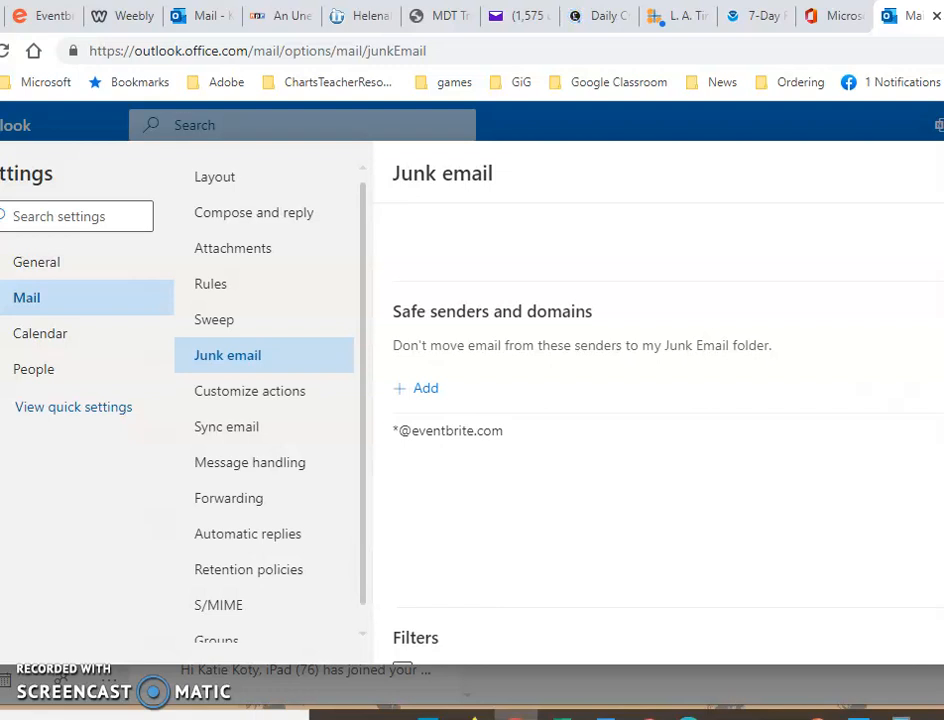
pyautogui.moveTo(488, 624)
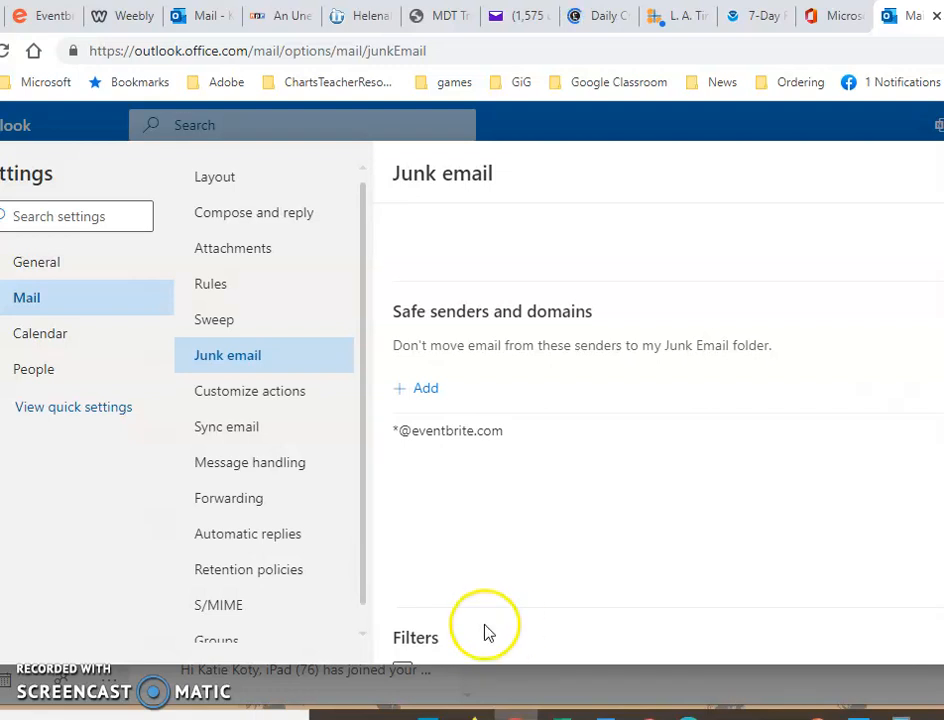